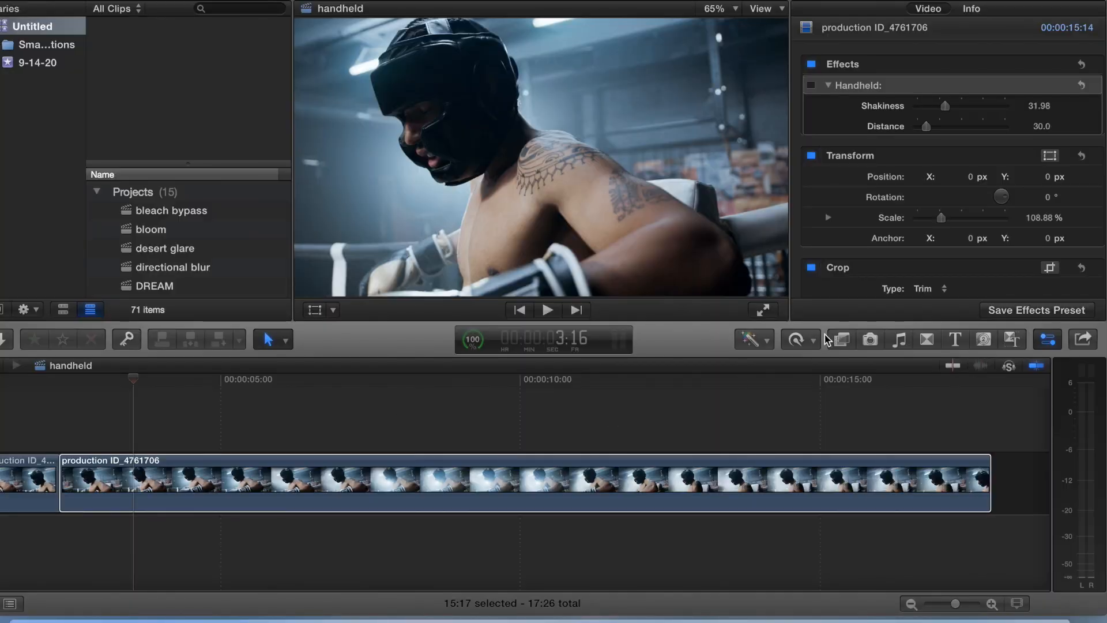
Step: Search video effects for 'ha' and apply the Handheld effect to the boxing clip
left_click(840, 339)
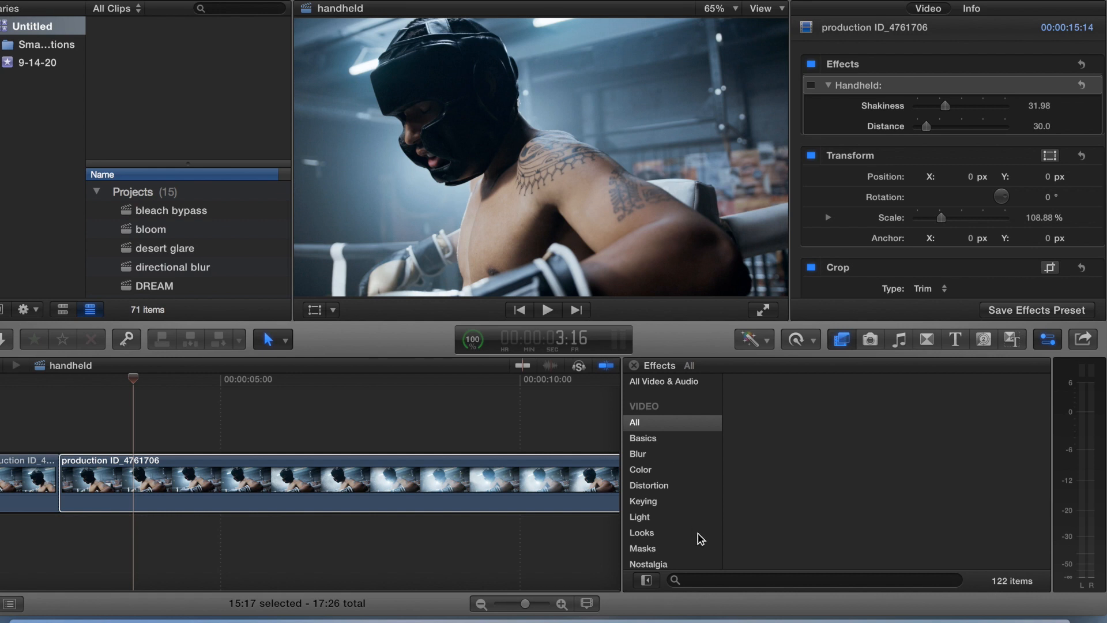
type("hand")
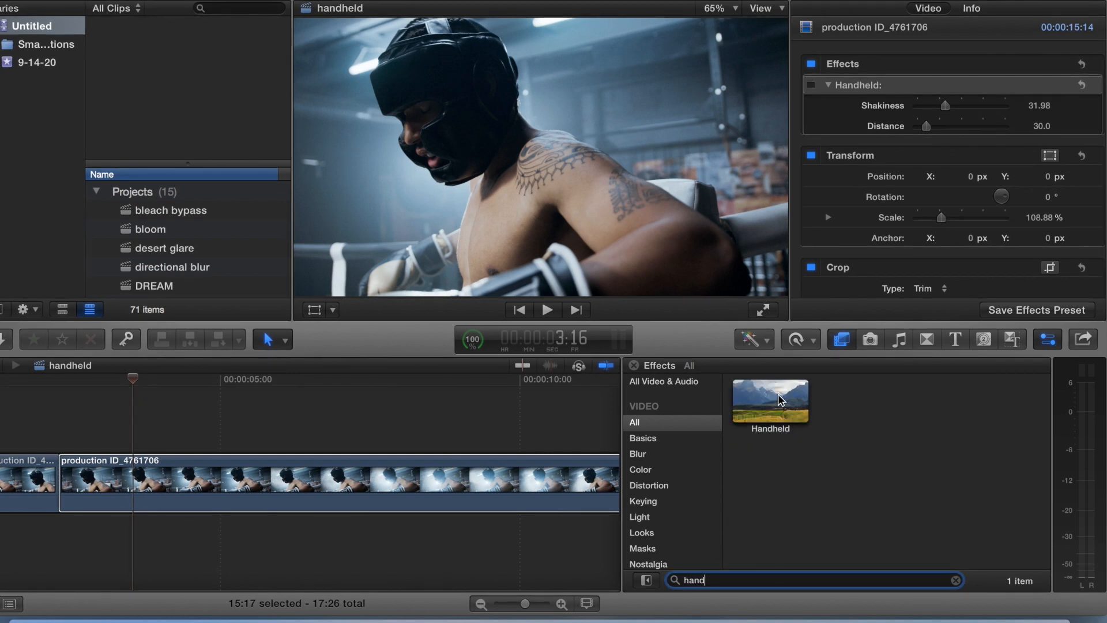
double_click(770, 393)
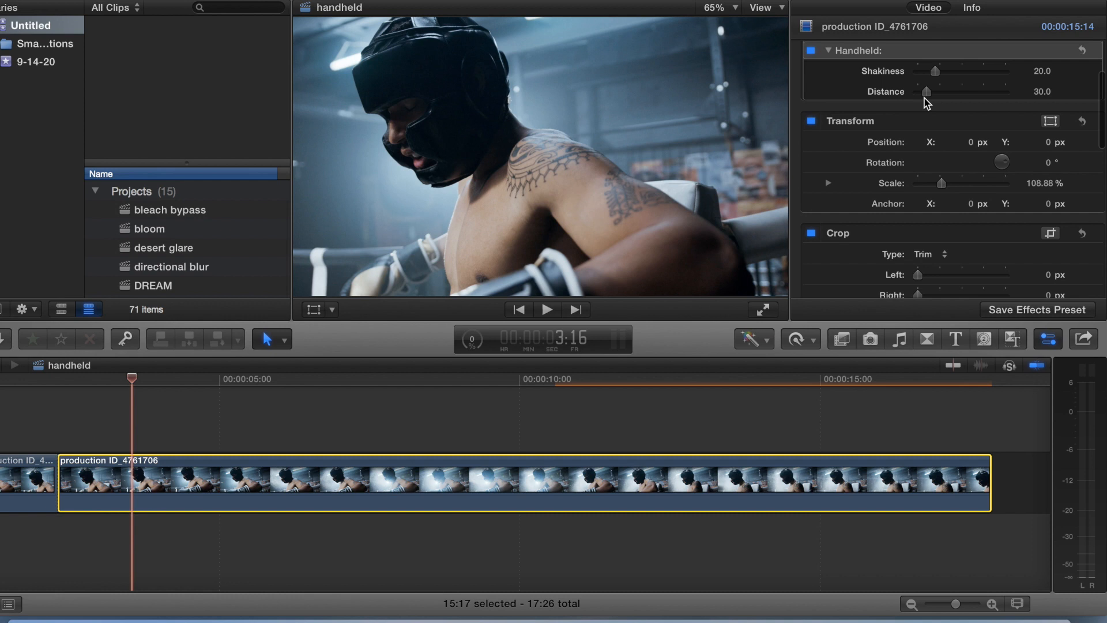
Step: Raise Handheld Shakiness to about 64.74 and dismiss the Background Tasks window
left_click_drag(934, 71, 953, 70)
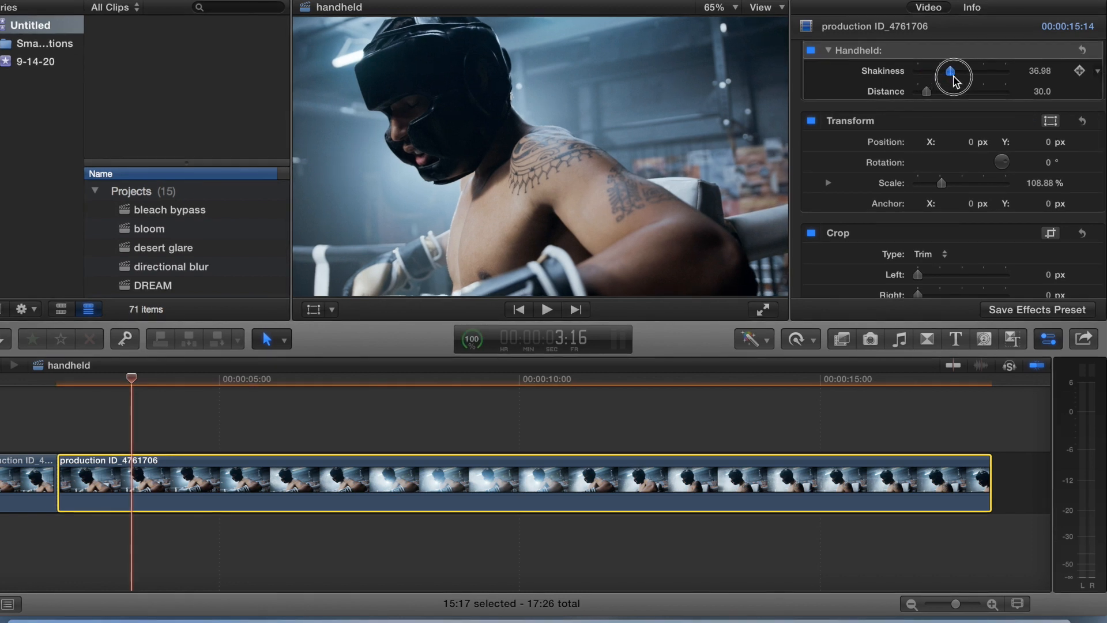
left_click_drag(954, 73, 975, 73)
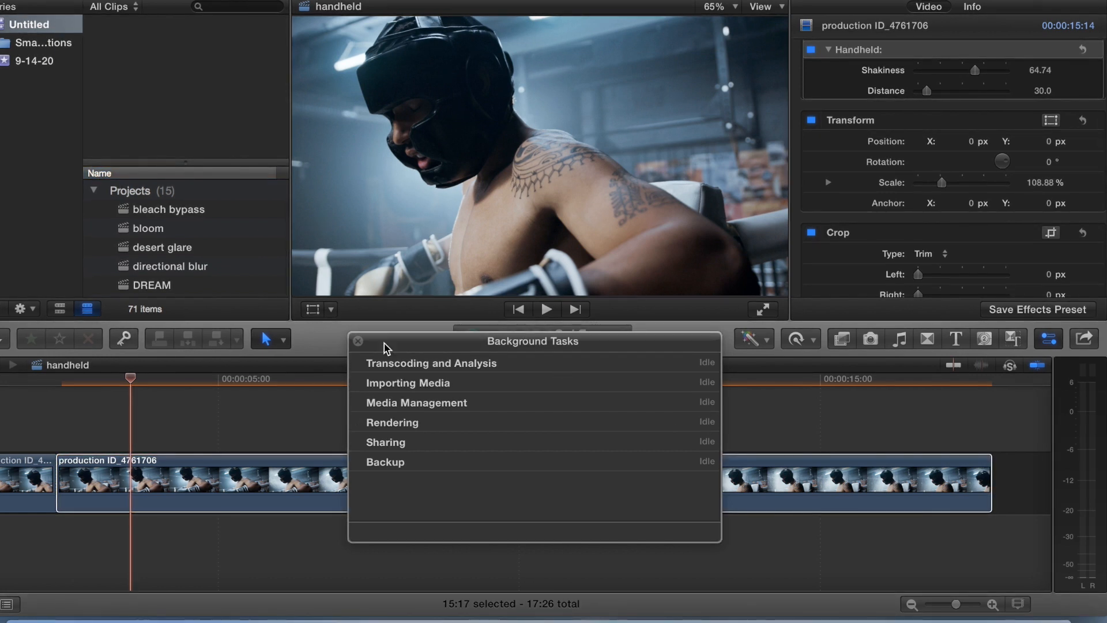
left_click(546, 309)
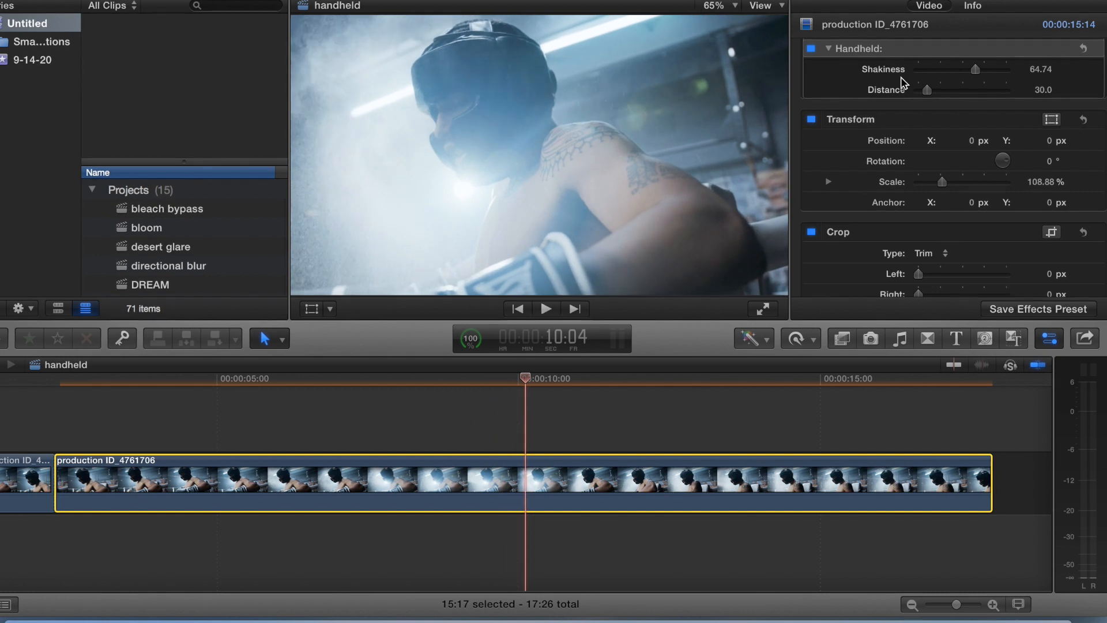
Step: Preview Handheld Distance values from 0 up to 225, finally leaving it at 0
left_click_drag(927, 91, 941, 91)
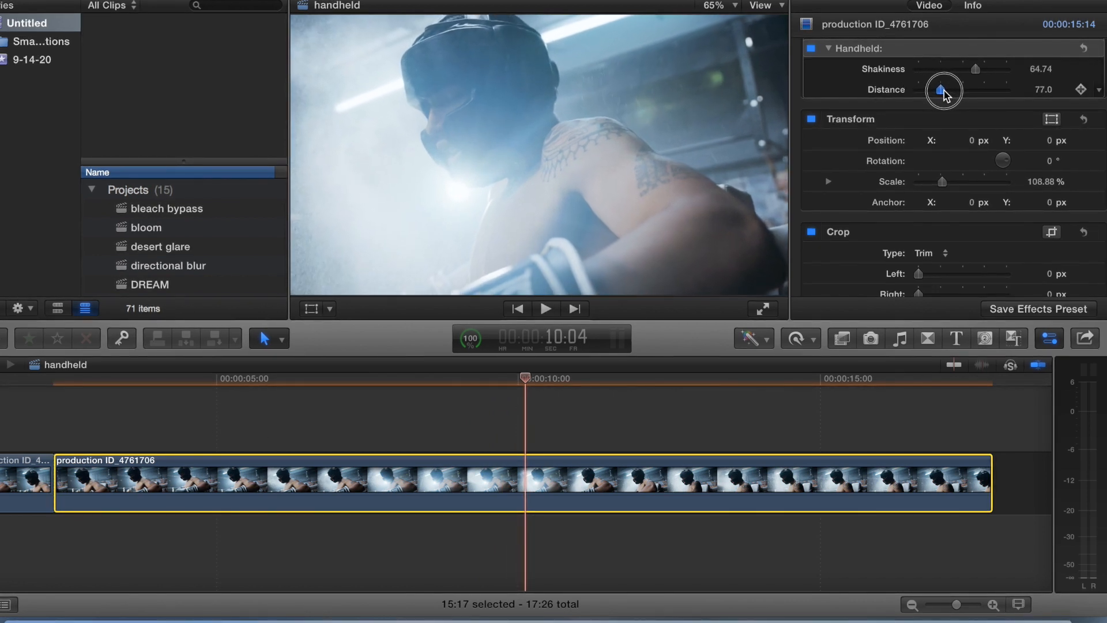
left_click_drag(943, 92, 990, 92)
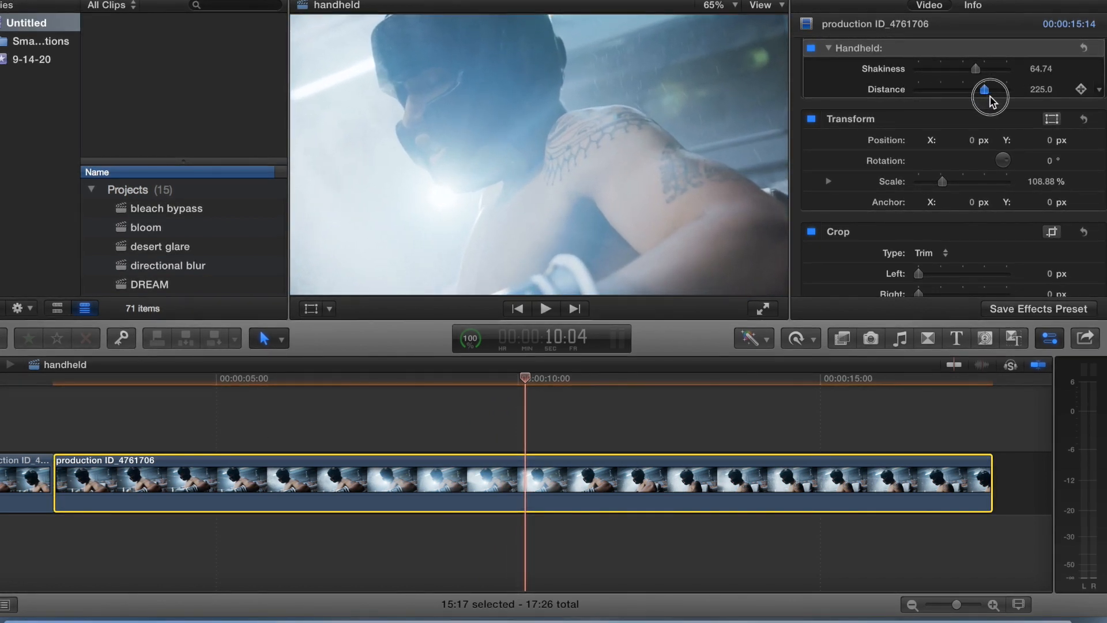
left_click_drag(990, 89, 917, 89)
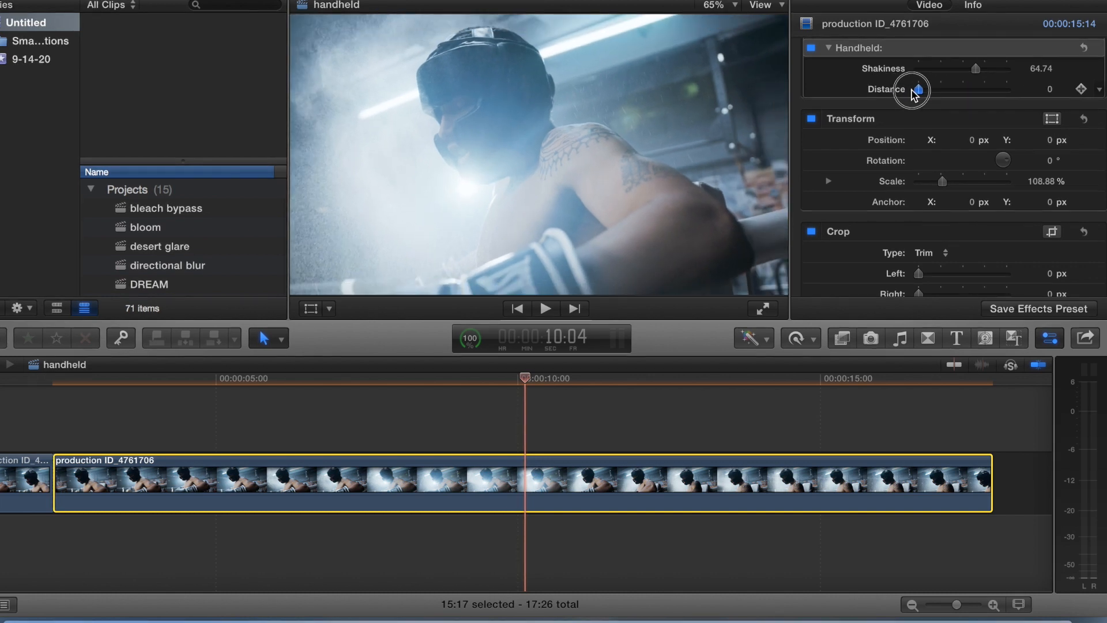
left_click_drag(918, 88, 964, 89)
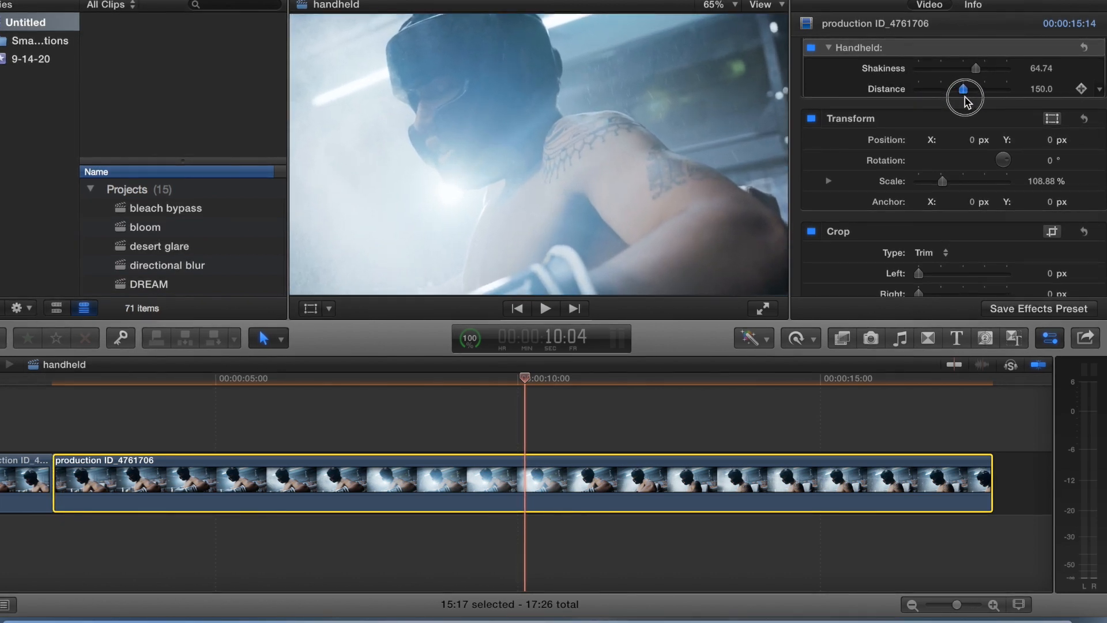
left_click_drag(966, 92, 984, 91)
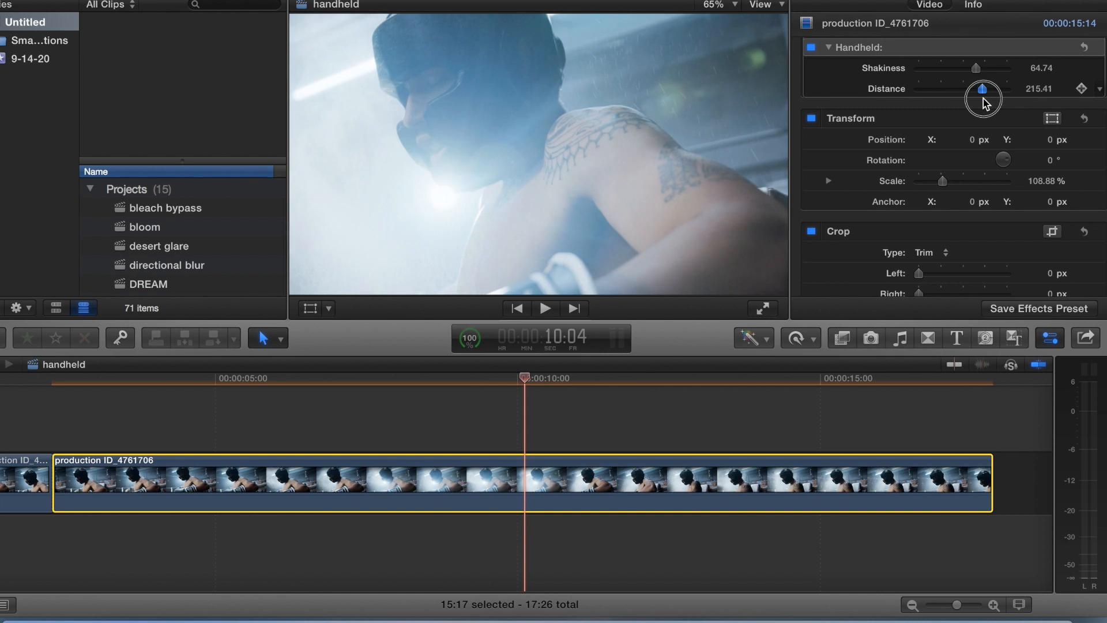
left_click_drag(982, 90, 951, 90)
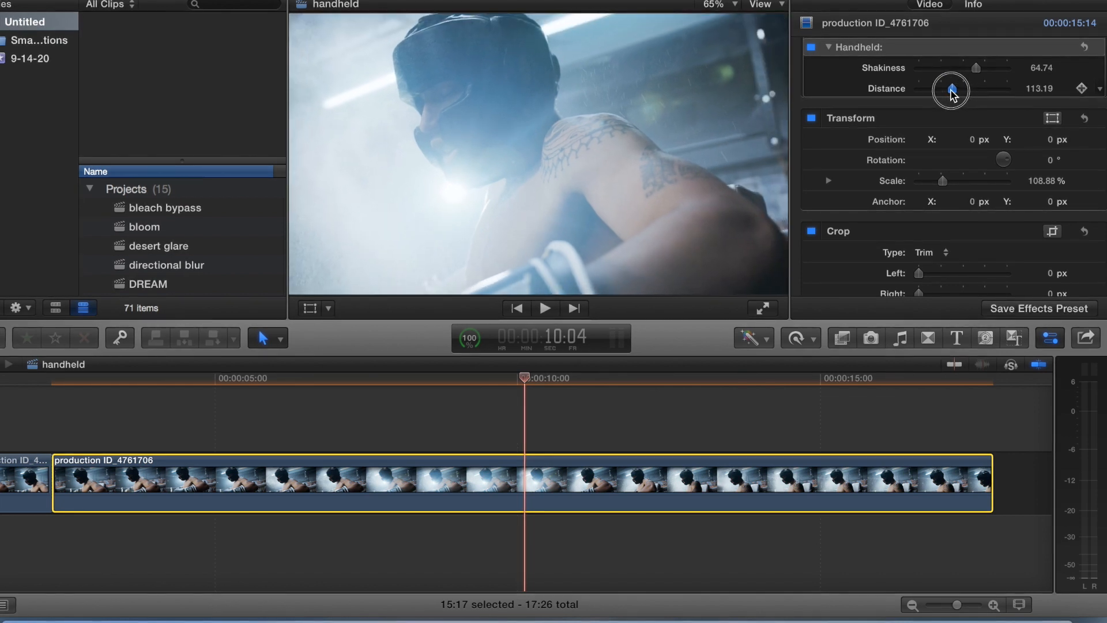
left_click_drag(951, 89, 919, 89)
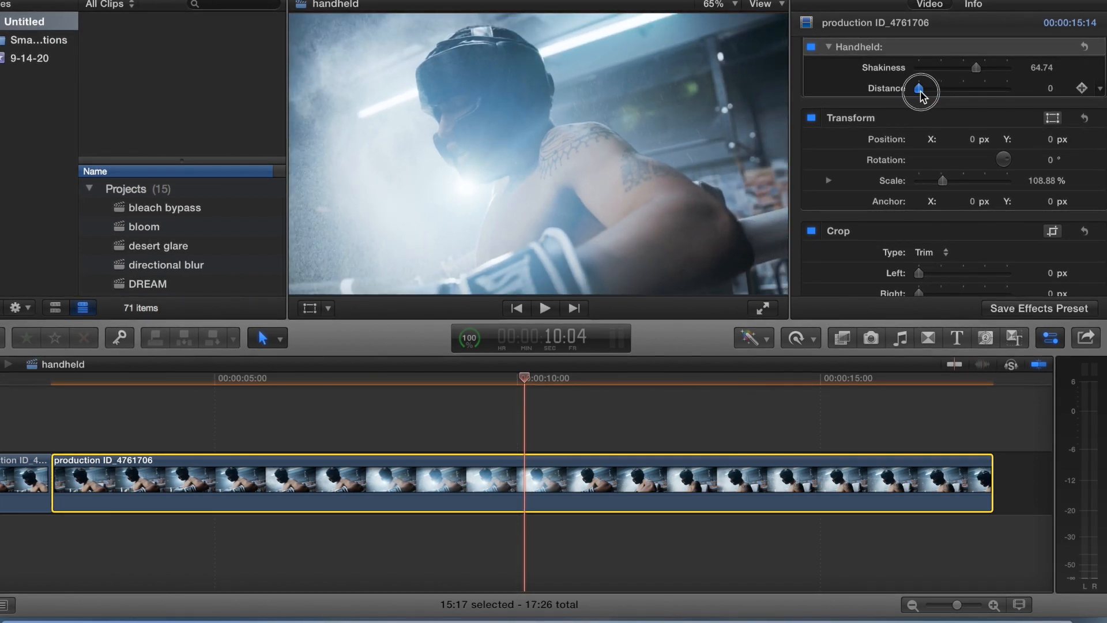
left_click_drag(921, 88, 947, 88)
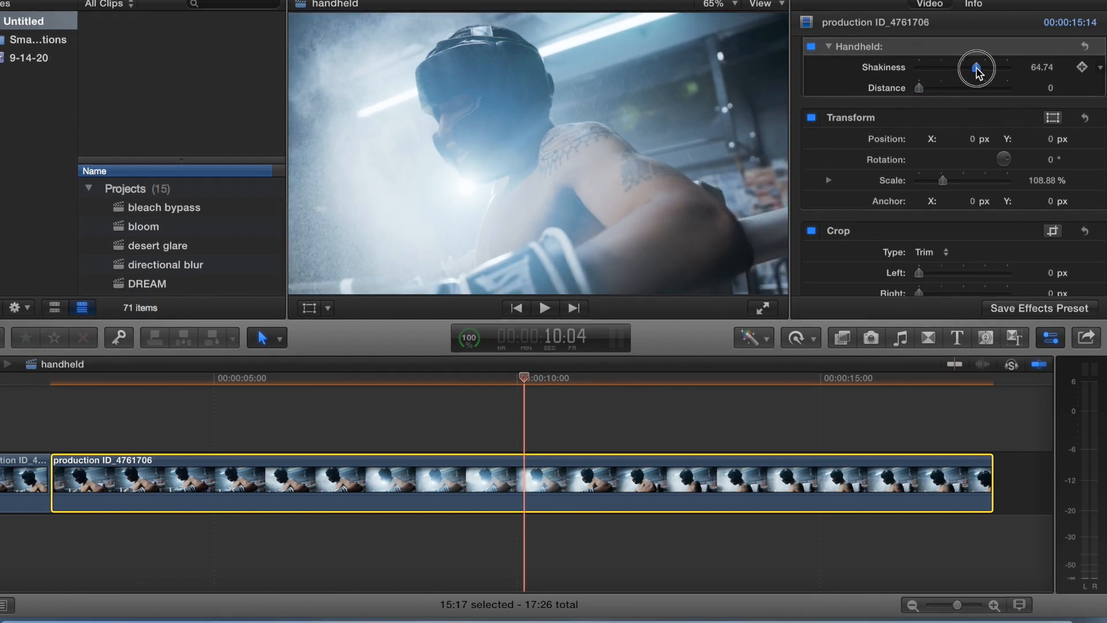
Step: Drop Handheld Shakiness to about 10, then nudge it up to 14.8
left_click_drag(977, 67, 928, 67)
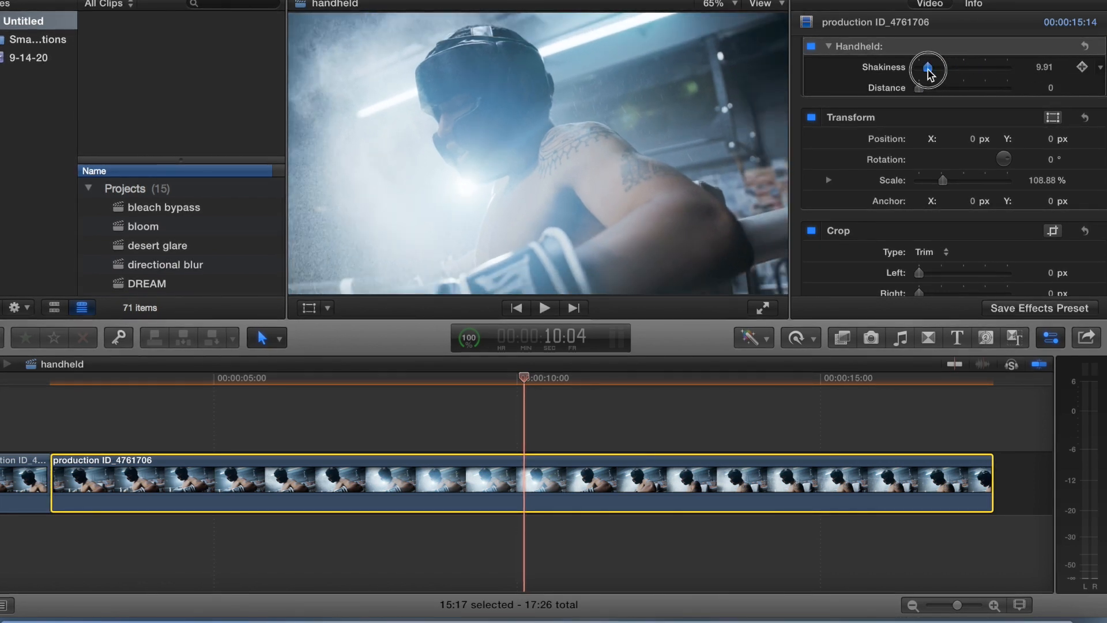
left_click_drag(928, 68, 935, 68)
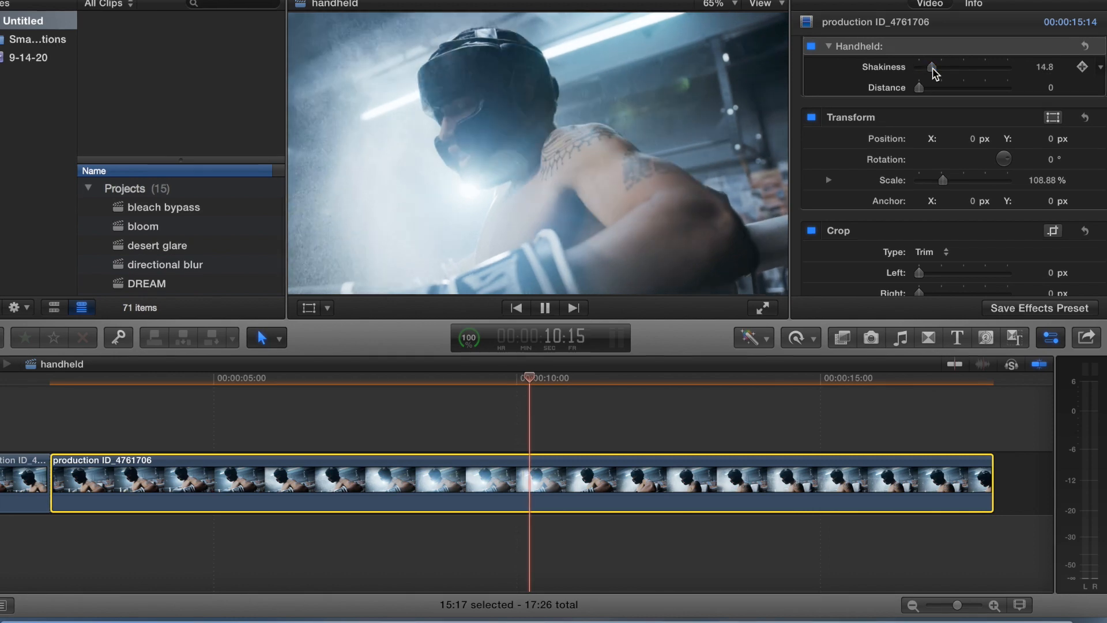